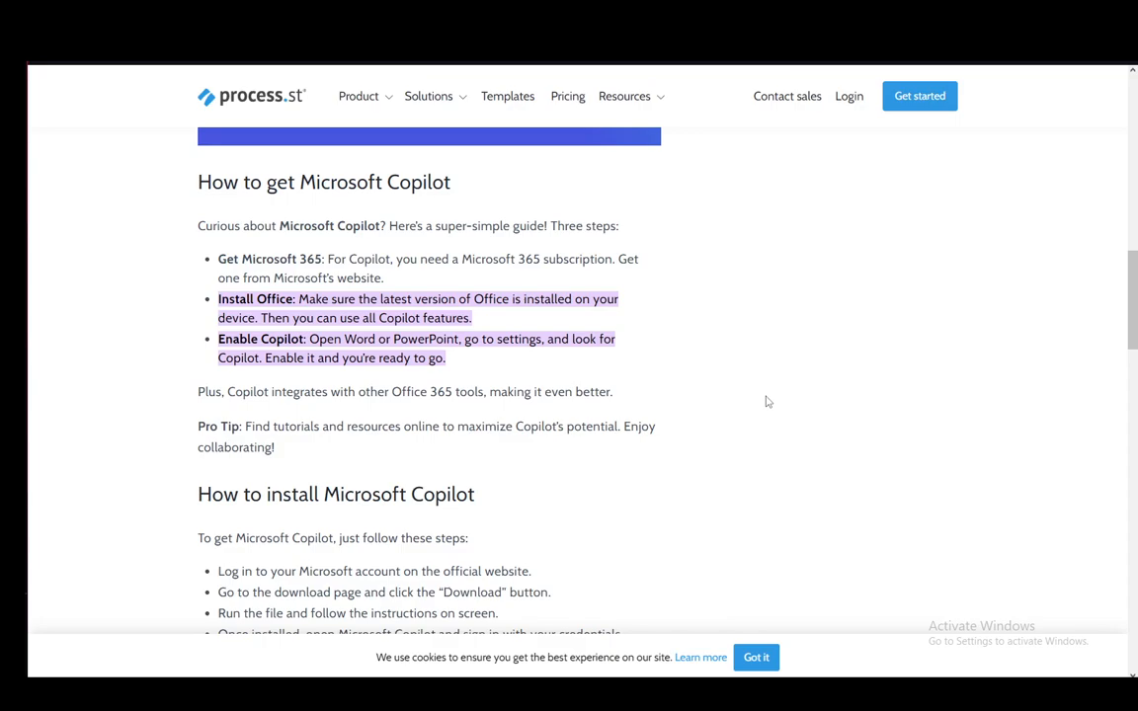
scroll("down", 3)
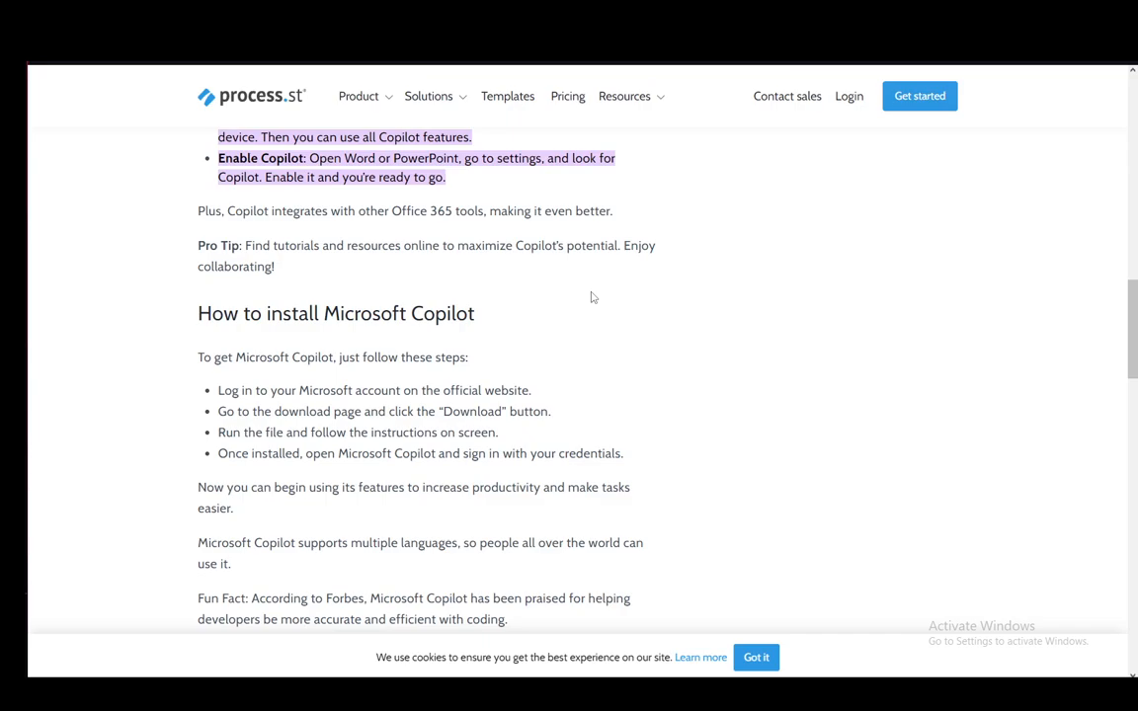
mouse_move(594, 290)
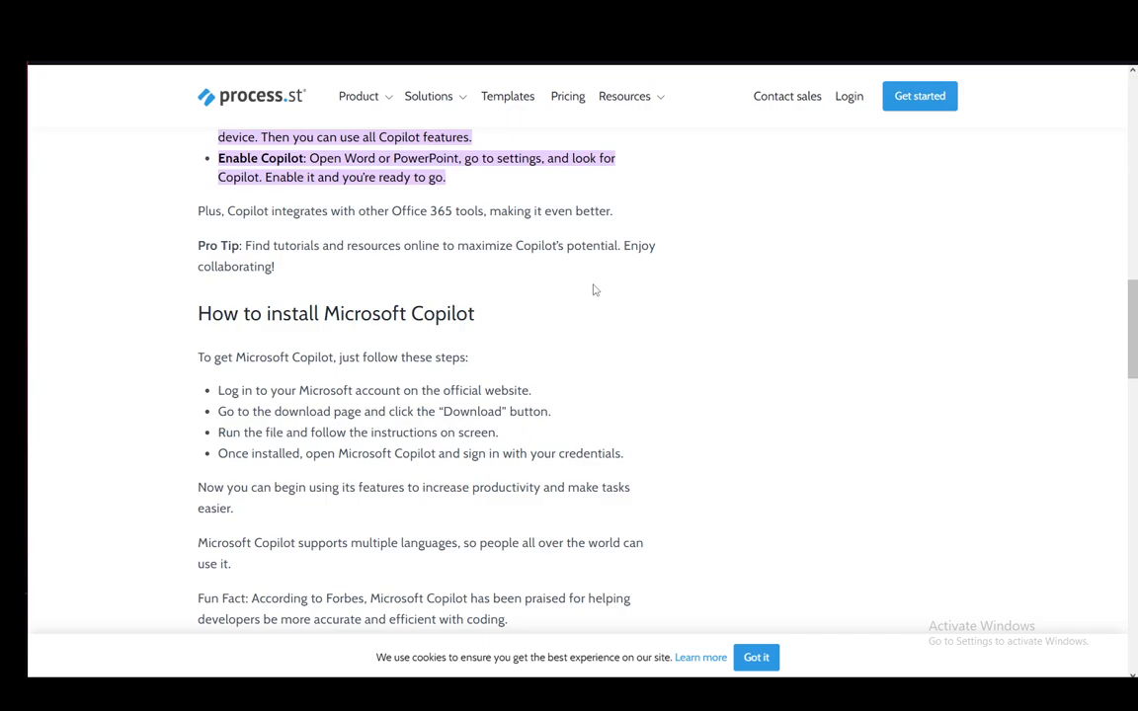
scroll("down", 3)
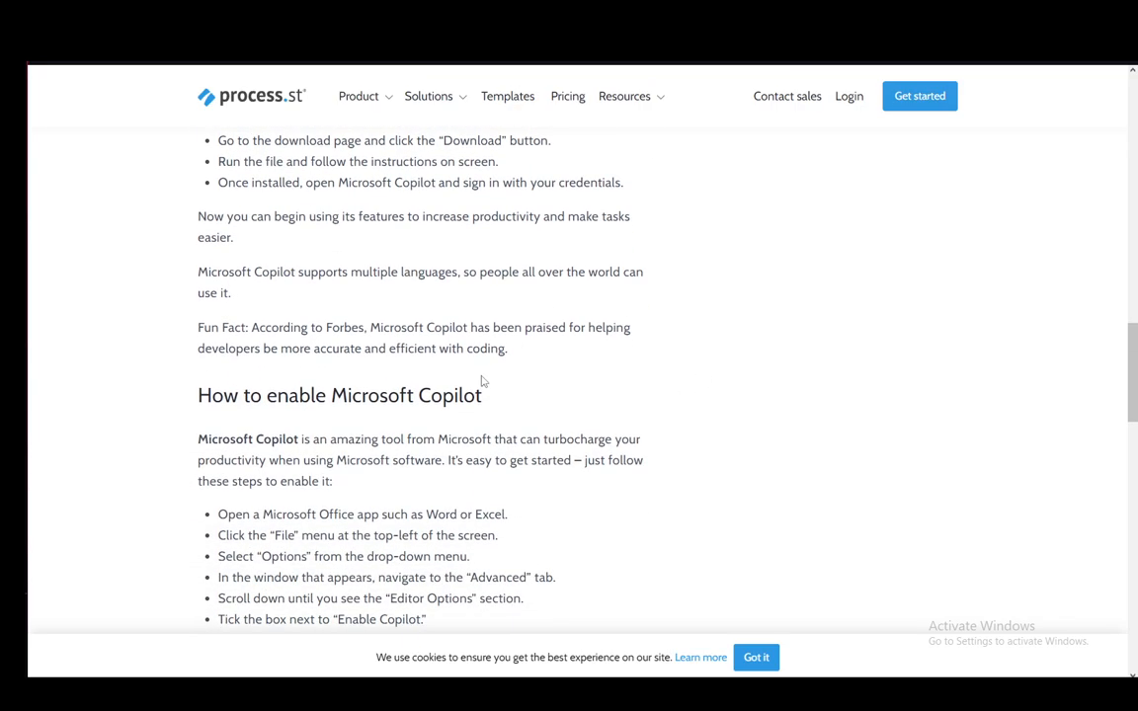
scroll("down", 3)
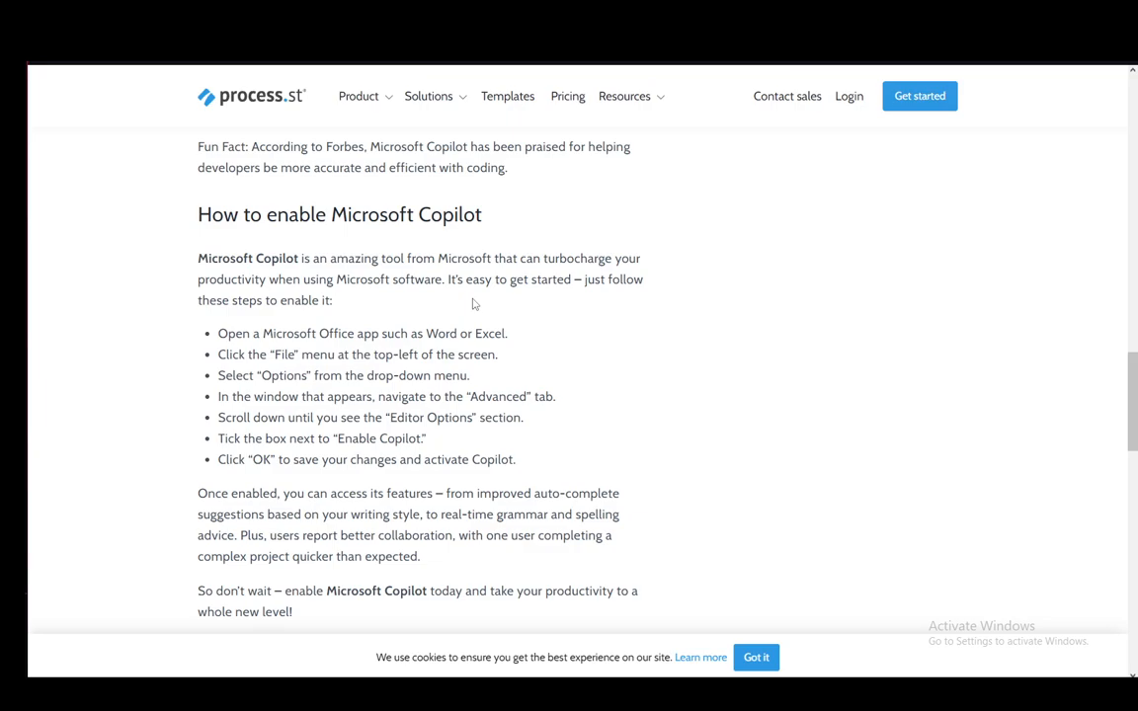
mouse_move(667, 334)
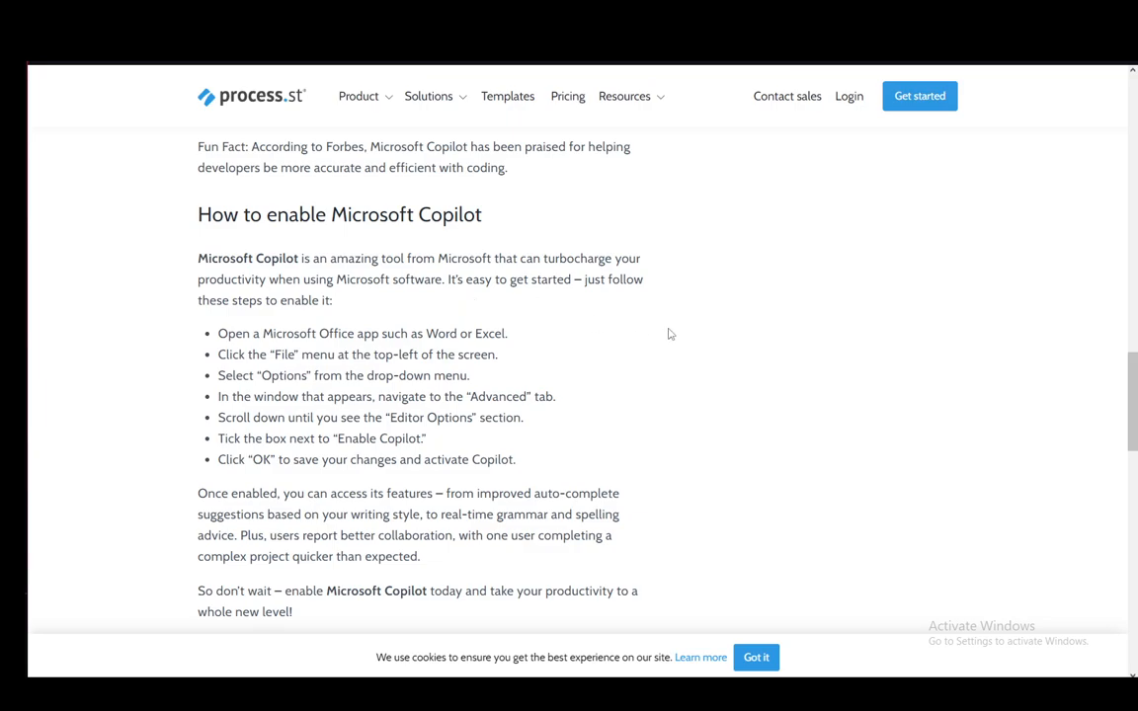